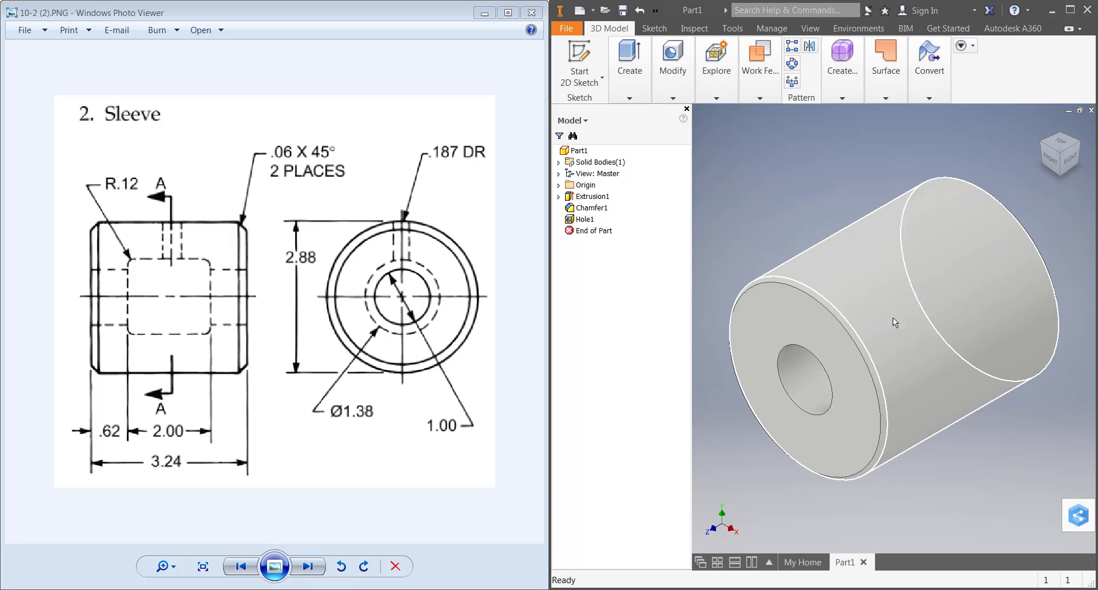
# Review the Sleeve drawing and bring up the Work Features plane/axis/point options.
pyautogui.moveTo(897, 323); pyautogui.dragTo(790, 288)
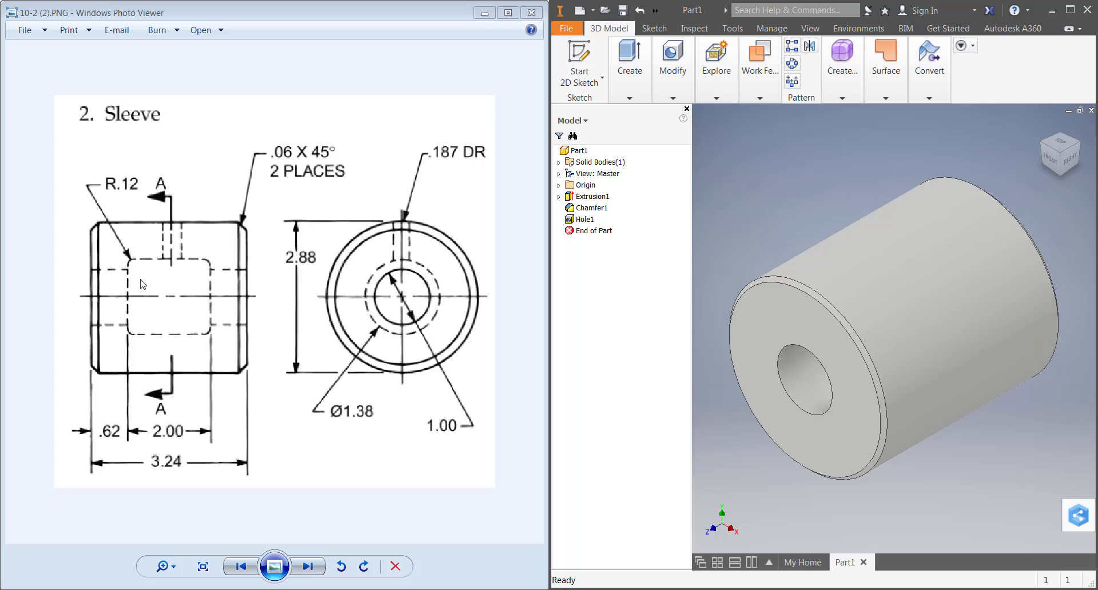
pyautogui.moveTo(177, 220)
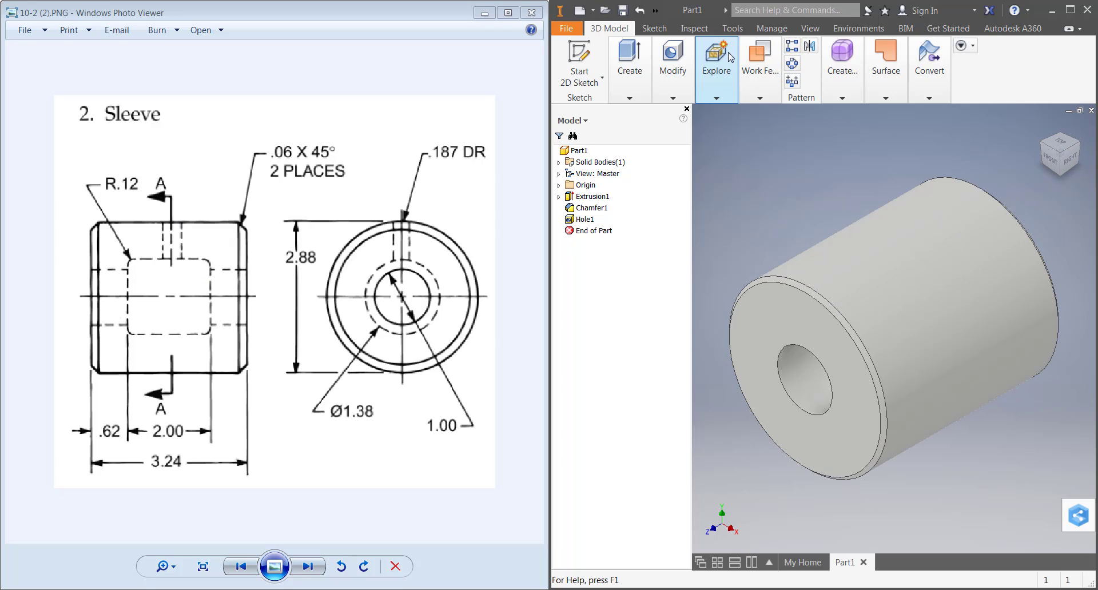
pyautogui.click(760, 57)
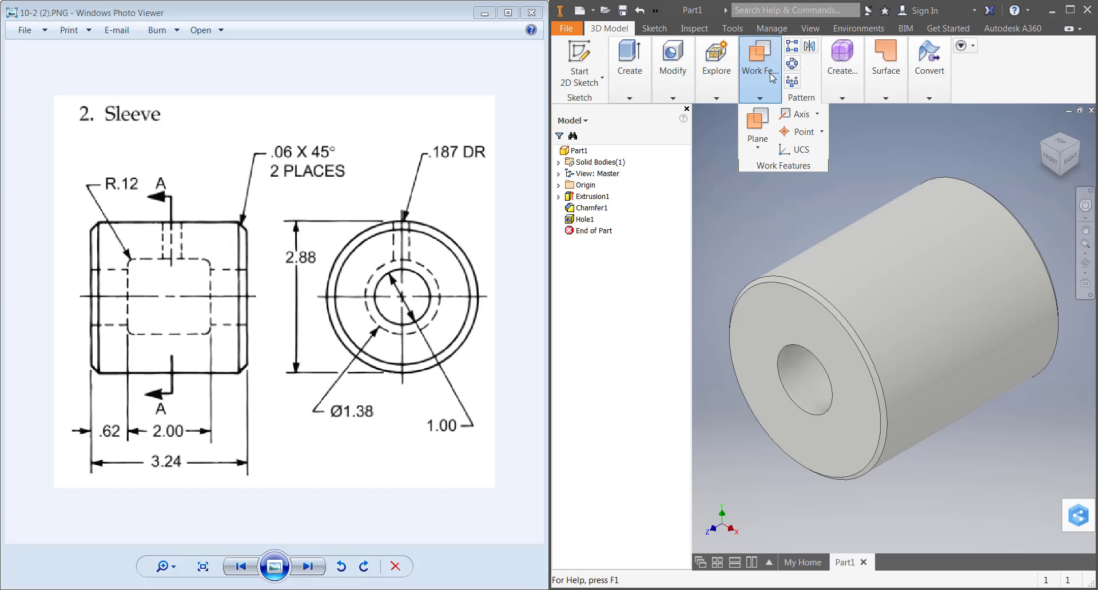
pyautogui.moveTo(757, 148)
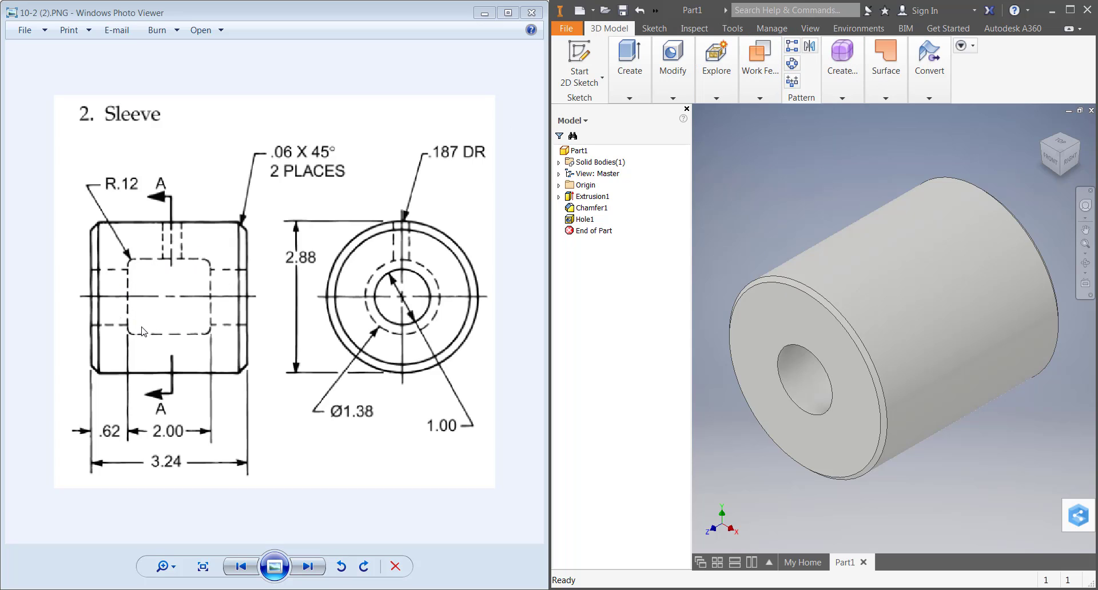
pyautogui.click(759, 54)
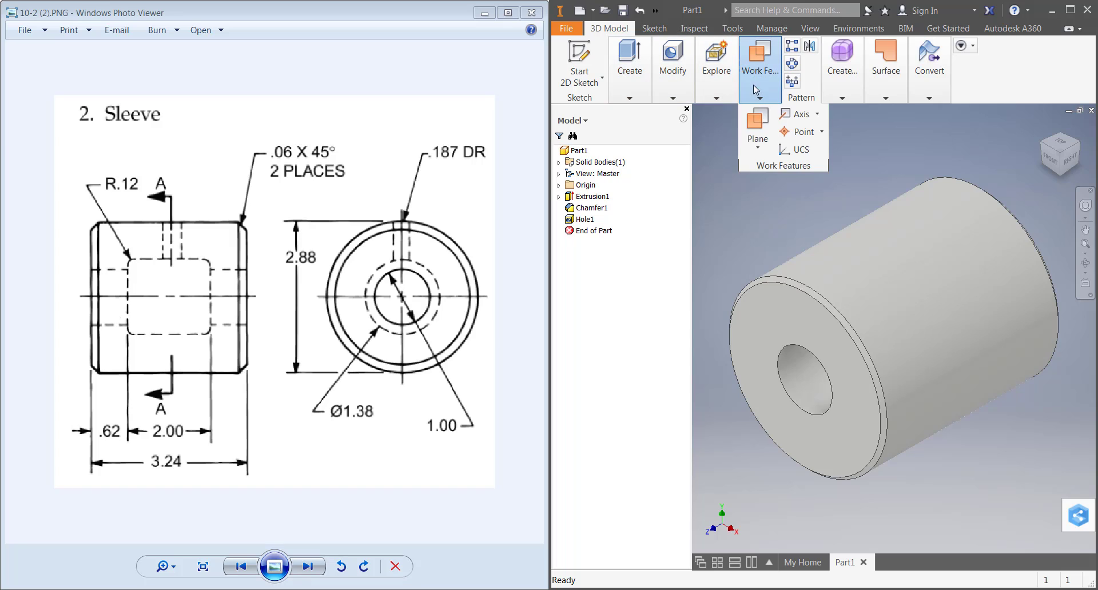
# Create a midplane work plane between the sleeve's two end faces and begin a 2D sketch.
pyautogui.click(758, 147)
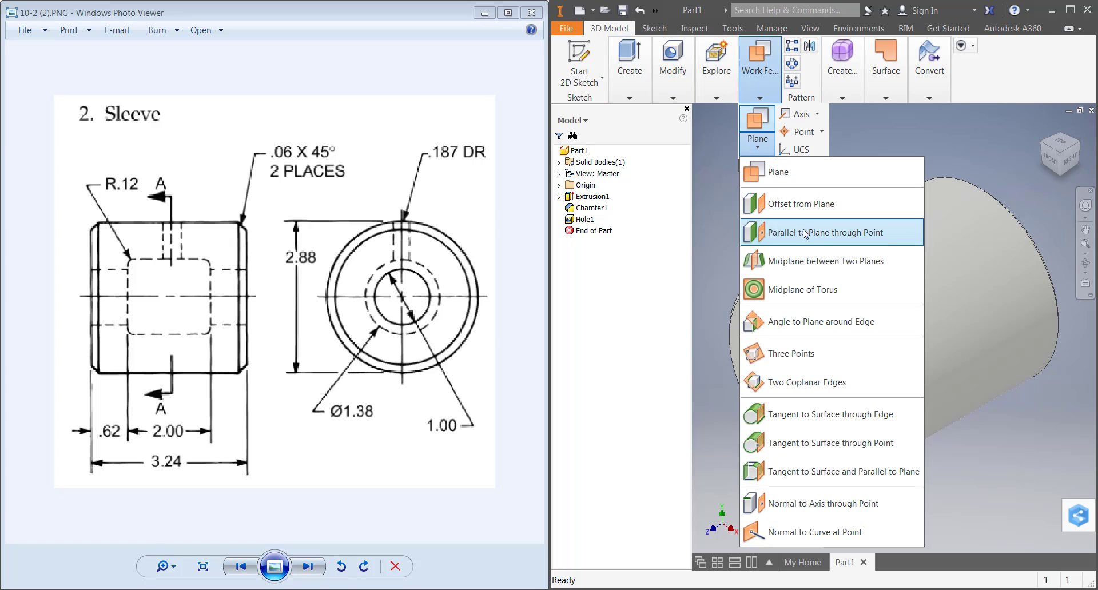
pyautogui.moveTo(814, 266)
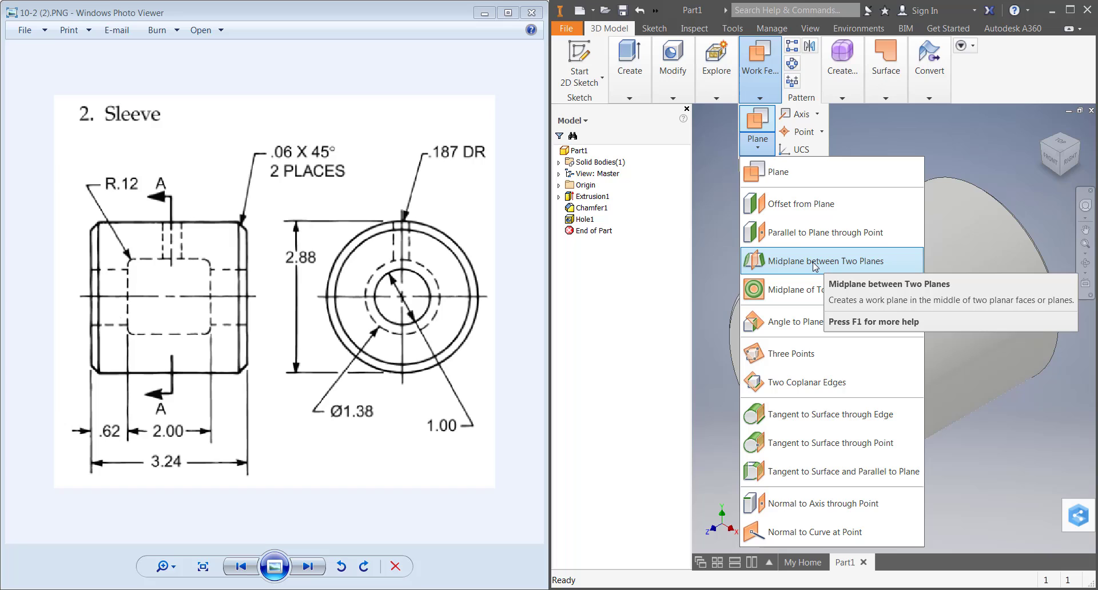
pyautogui.click(819, 261)
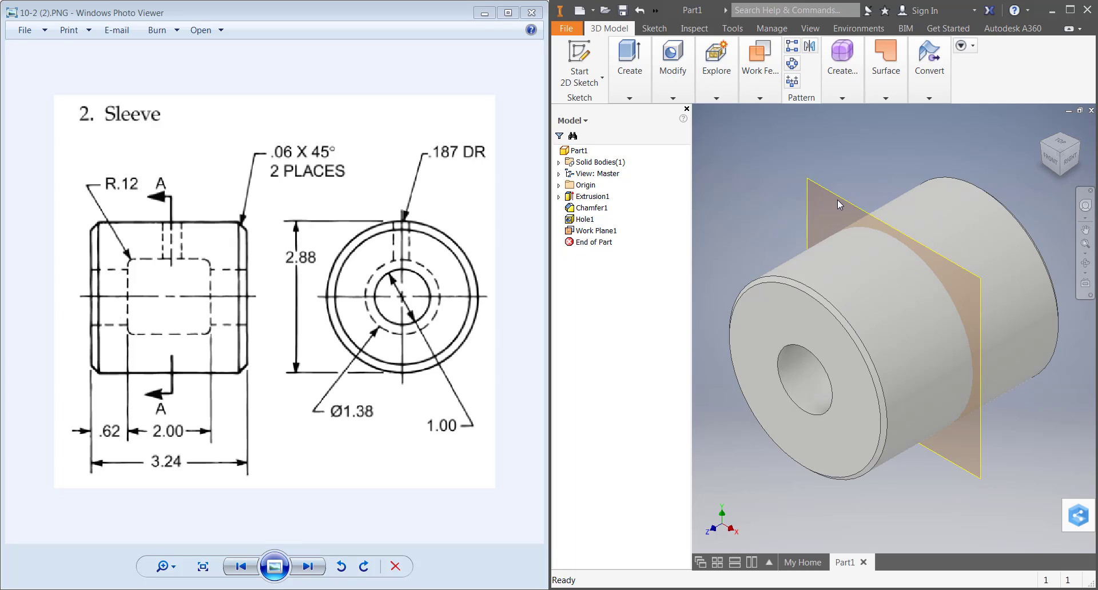
pyautogui.click(673, 54)
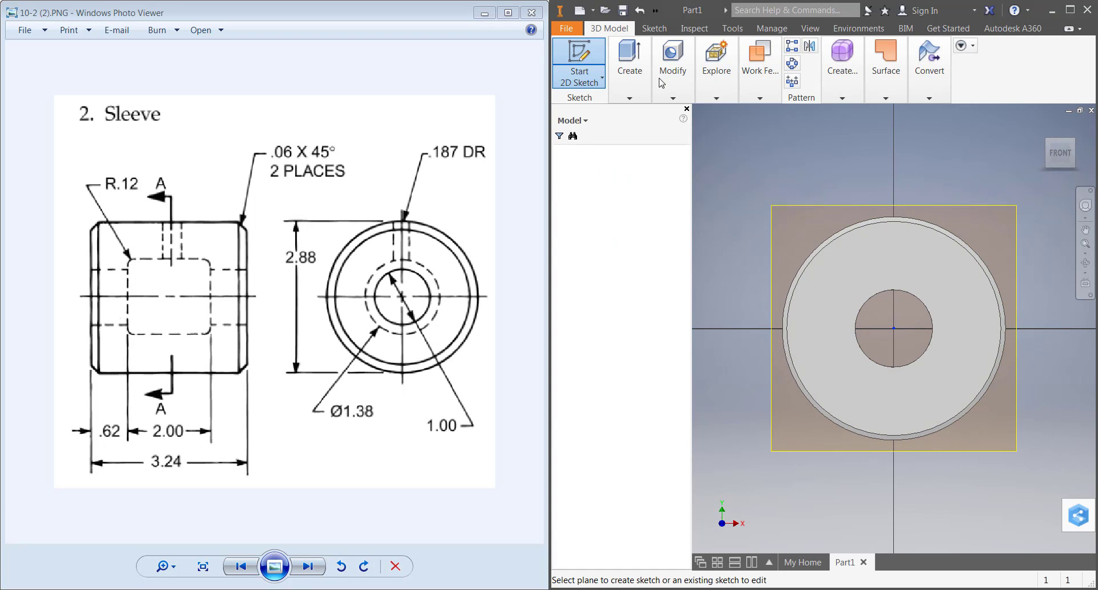
# Sketch a 1.38 diameter centre-point circle at the origin on Work Plane1 and finish it.
pyautogui.click(579, 61)
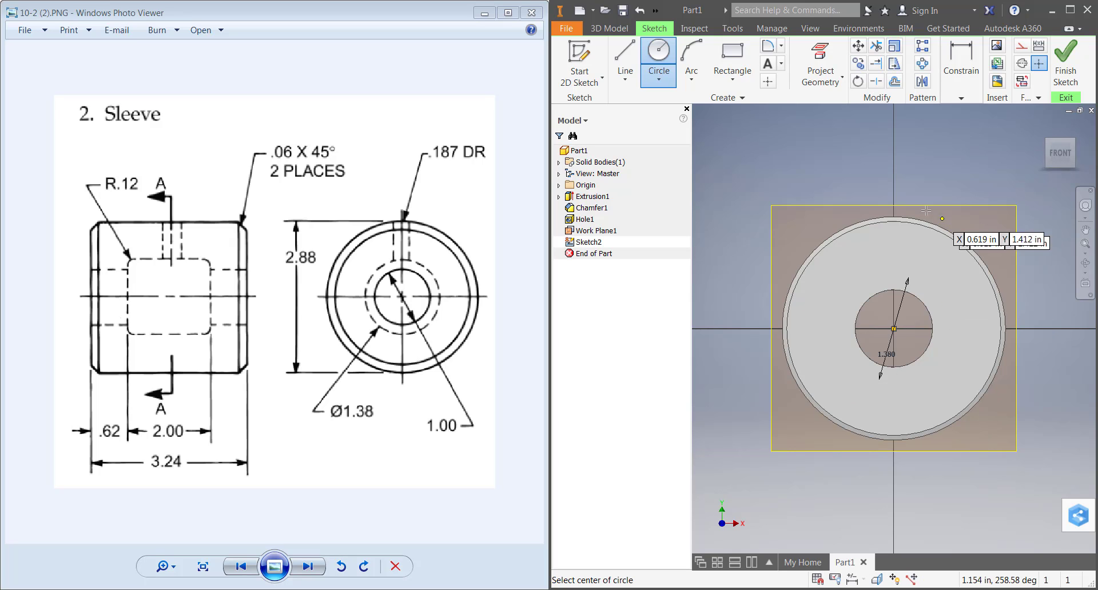
pyautogui.click(1066, 54)
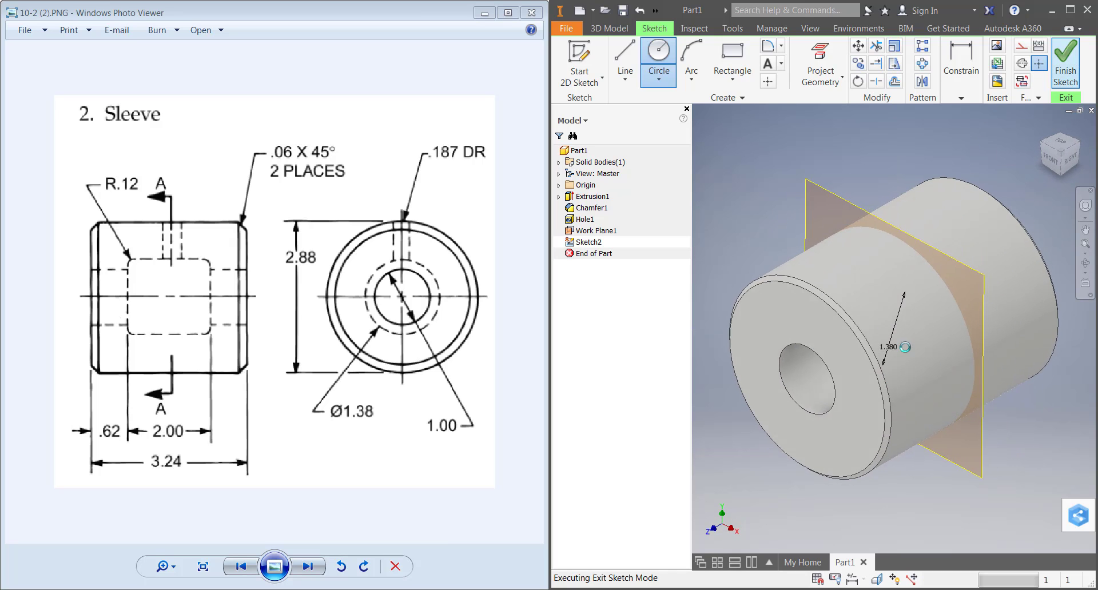
pyautogui.click(1066, 61)
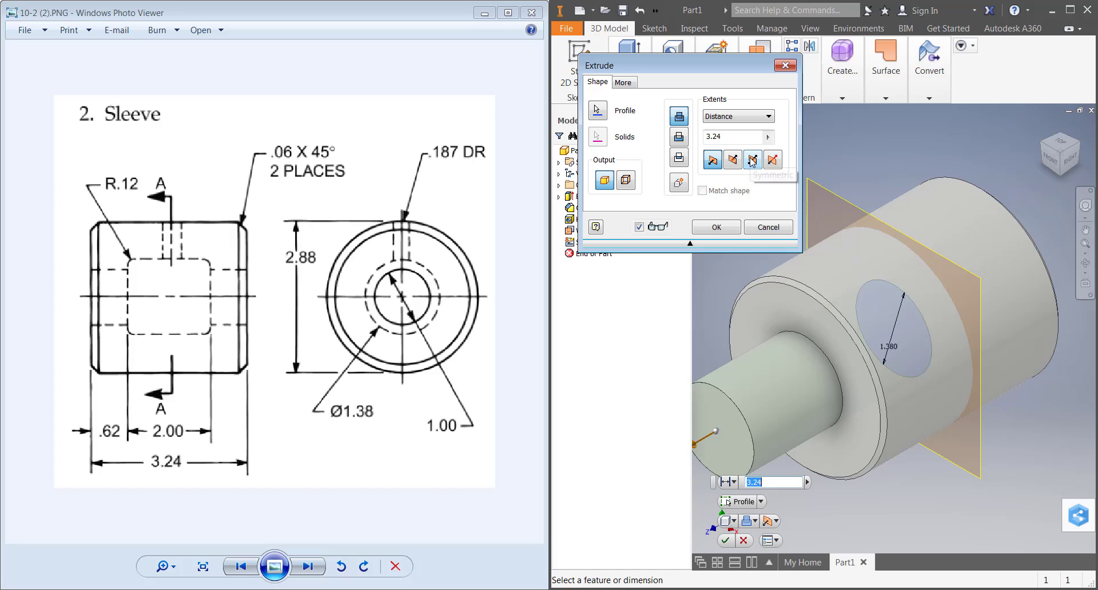
# Extrude-cut the 1.38 circle asymmetrically, 1 inch each way from the mid plane.
pyautogui.click(773, 160)
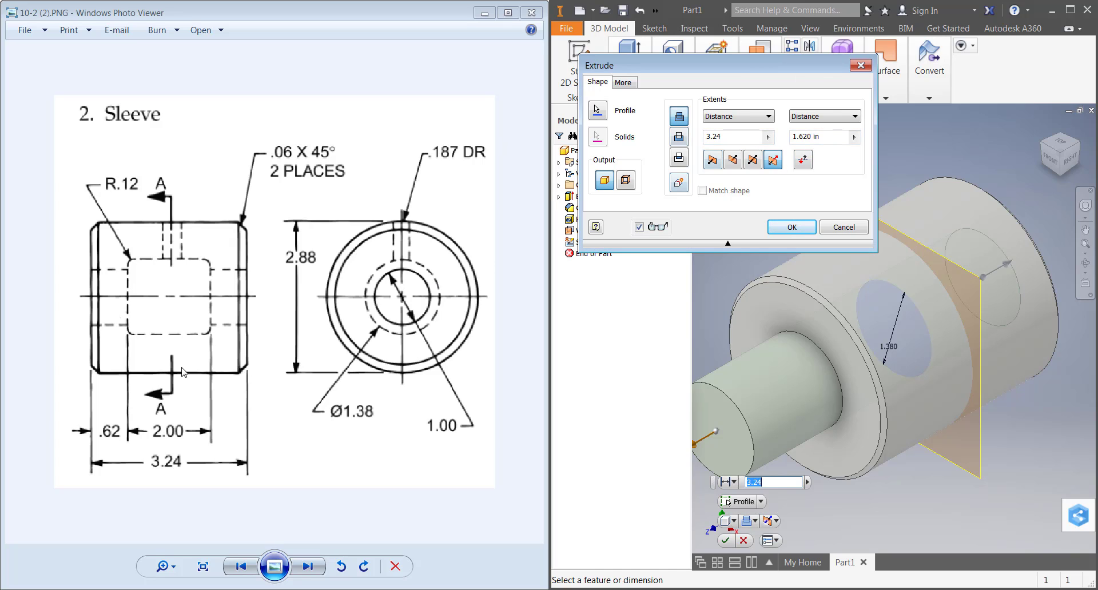
pyautogui.moveTo(235, 343)
pyautogui.write('1')
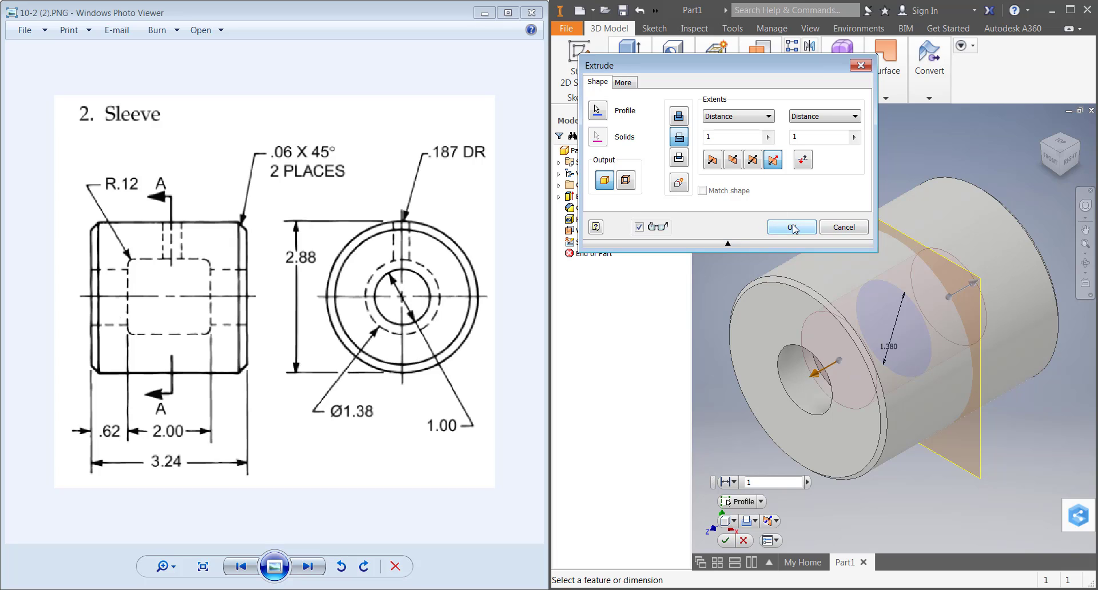
pyautogui.click(792, 227)
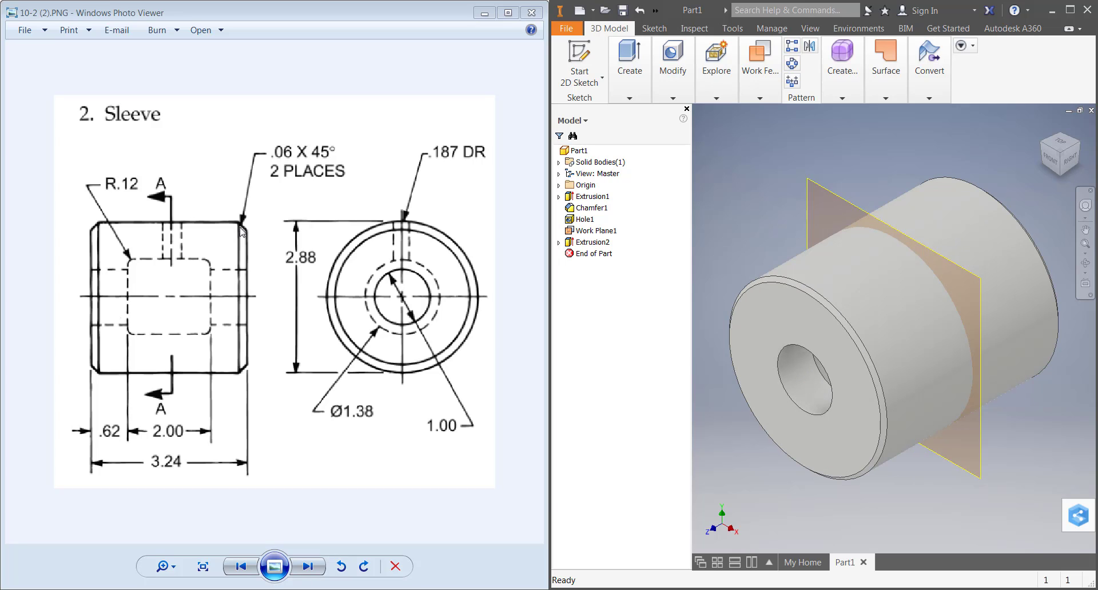
pyautogui.moveTo(137, 223)
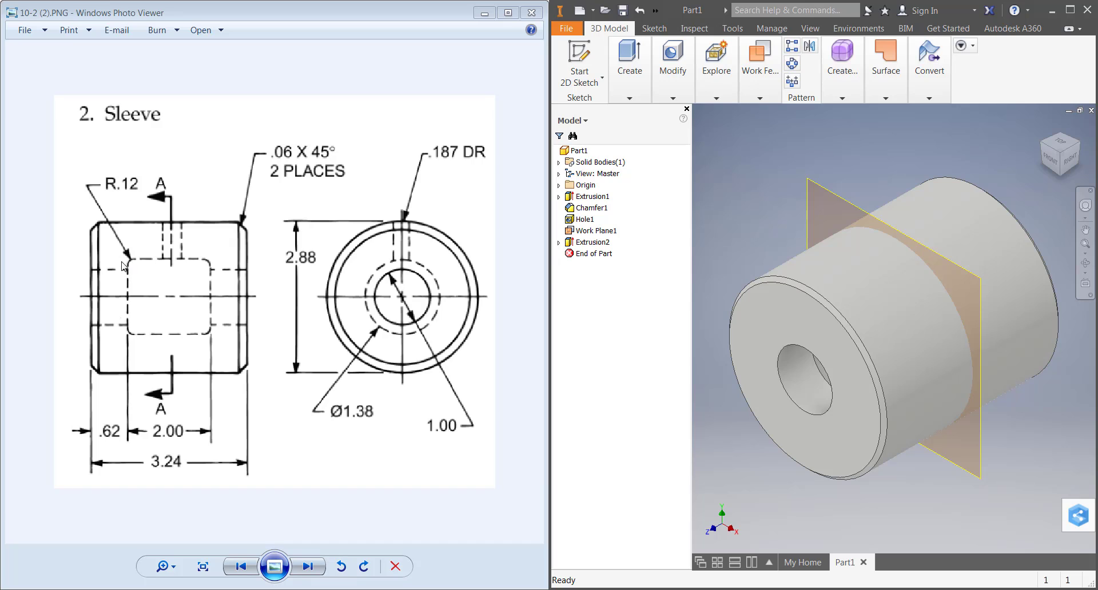
pyautogui.moveTo(857, 82)
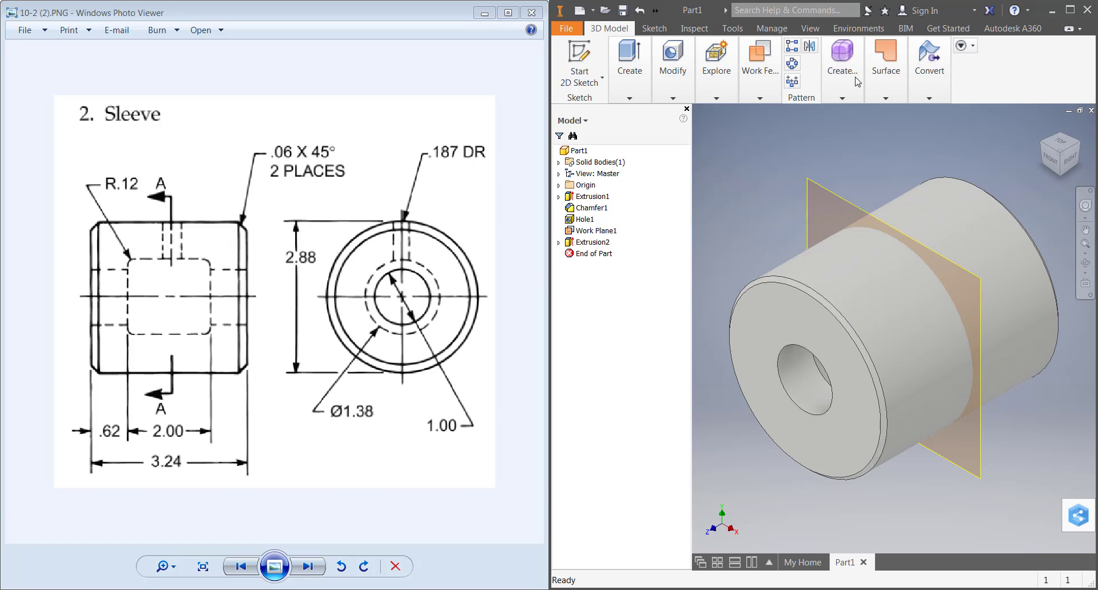
# Fillet the two inner edges of the bore with a .12 radius.
pyautogui.click(673, 57)
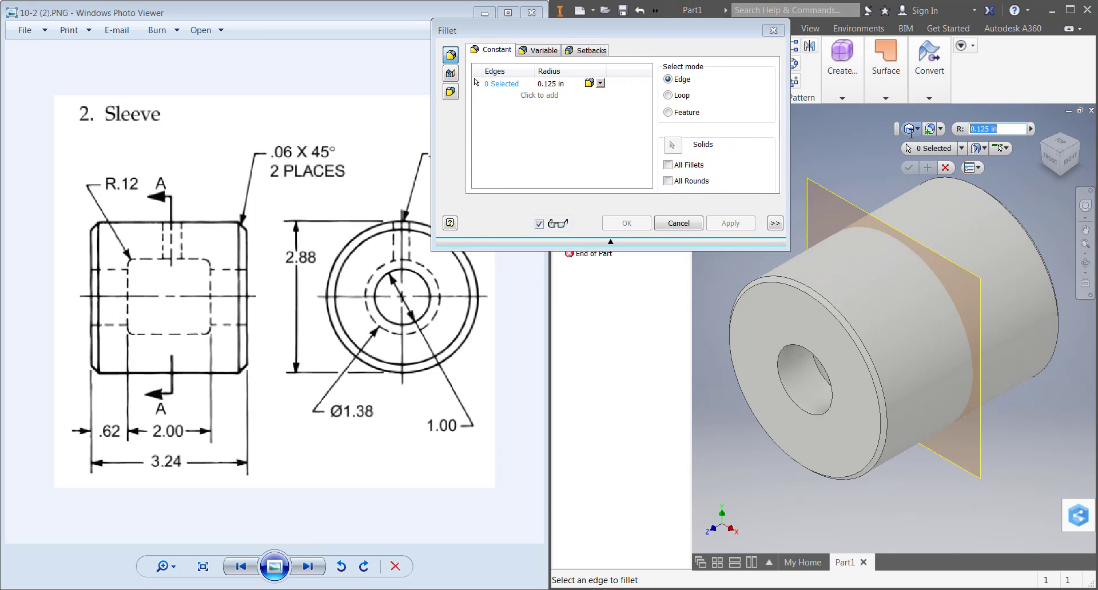
pyautogui.write('.12')
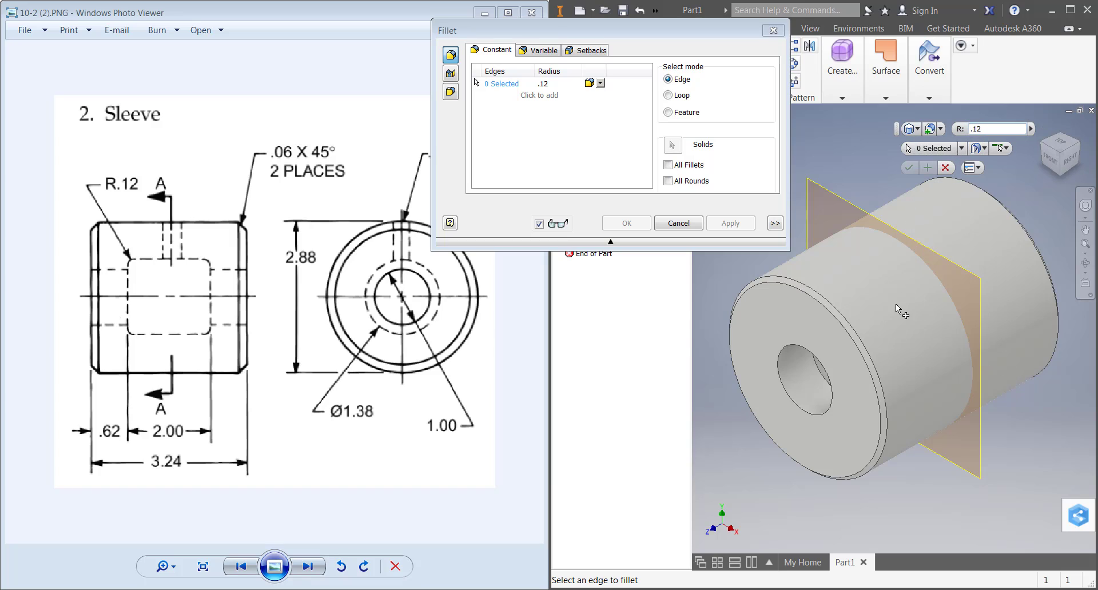
pyautogui.moveTo(924, 281)
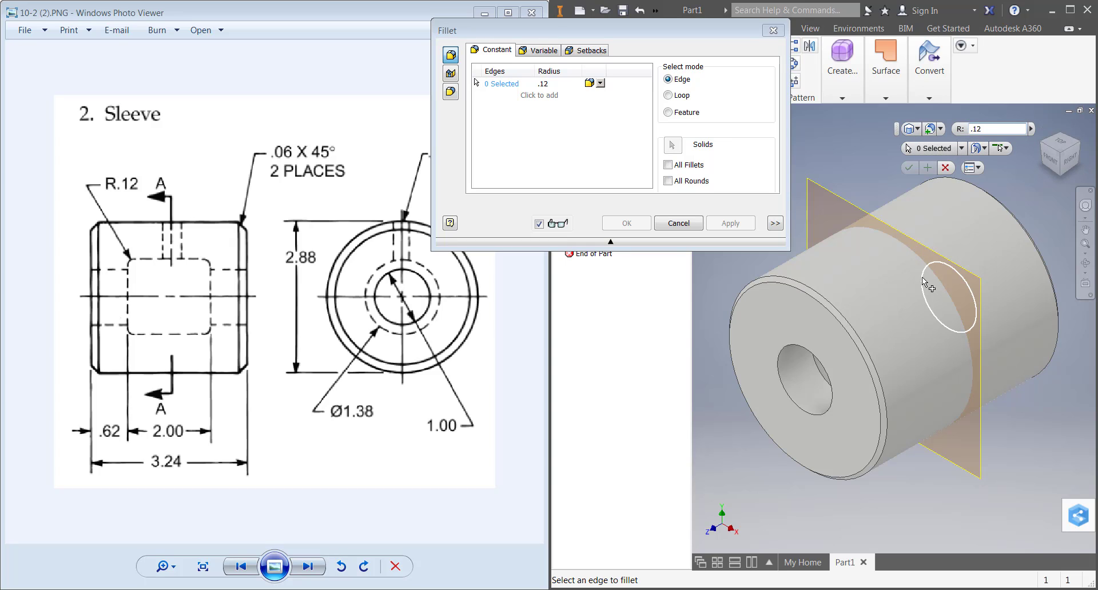
pyautogui.click(924, 280)
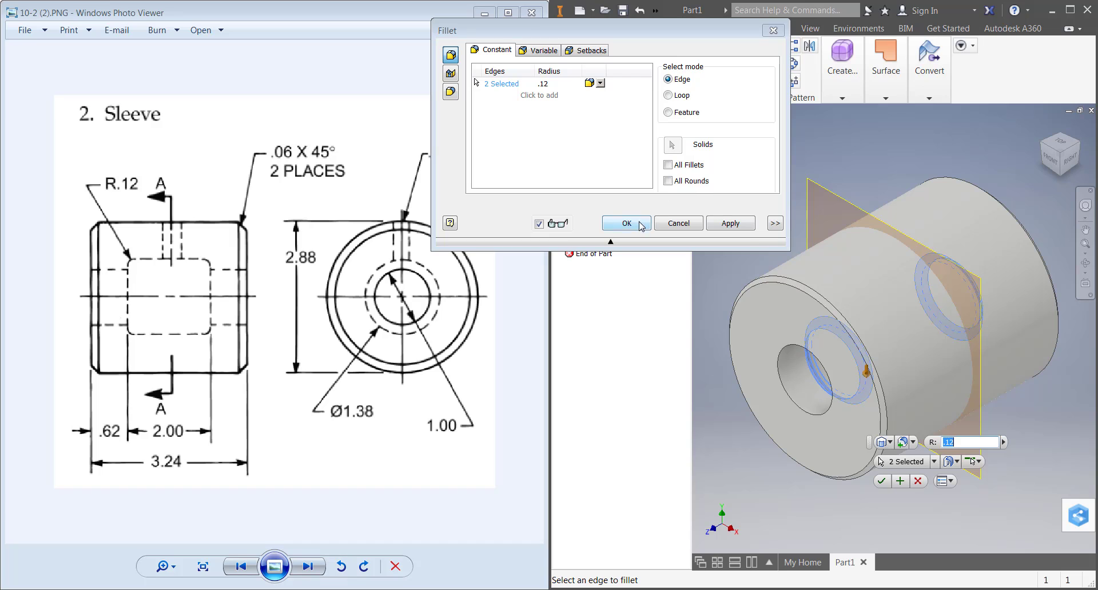
pyautogui.click(627, 223)
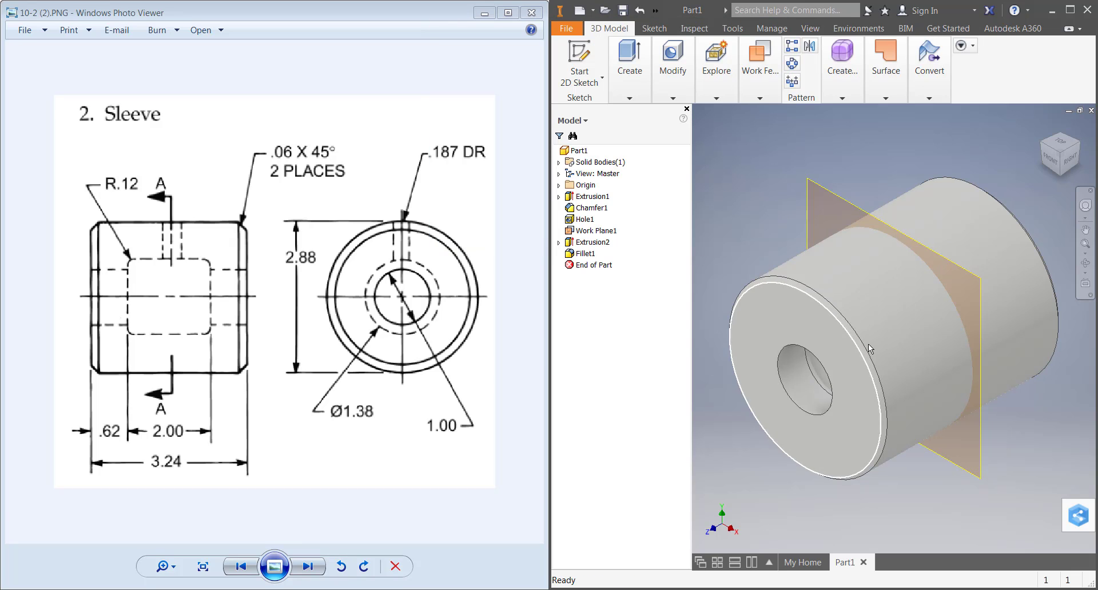
pyautogui.moveTo(840, 318)
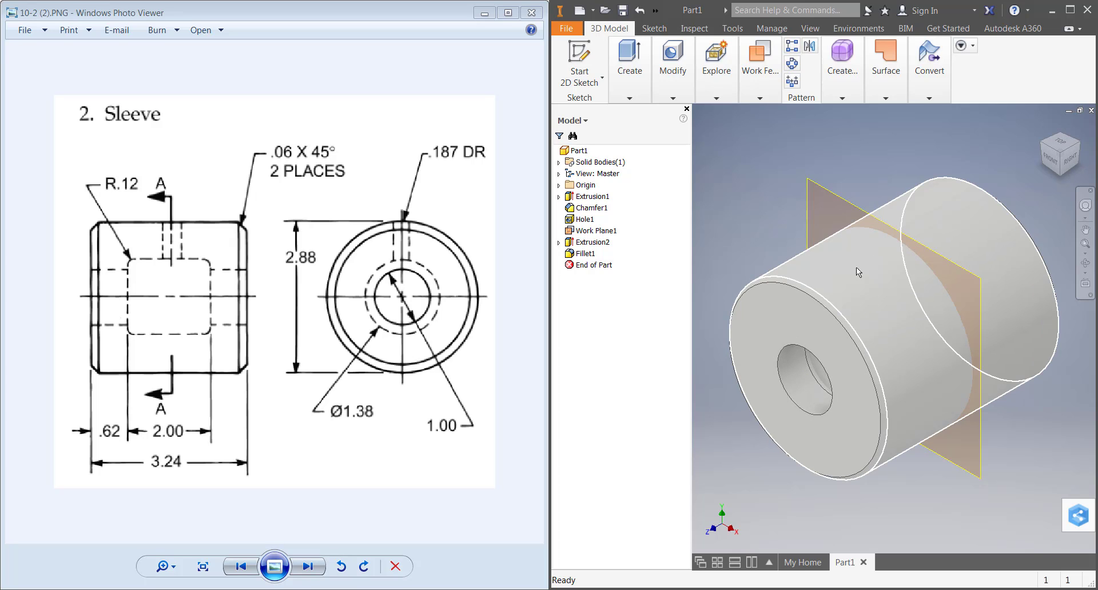
# Create Work Plane2 offset from the origin XZ Plane to sit across the sleeve's top.
pyautogui.click(759, 57)
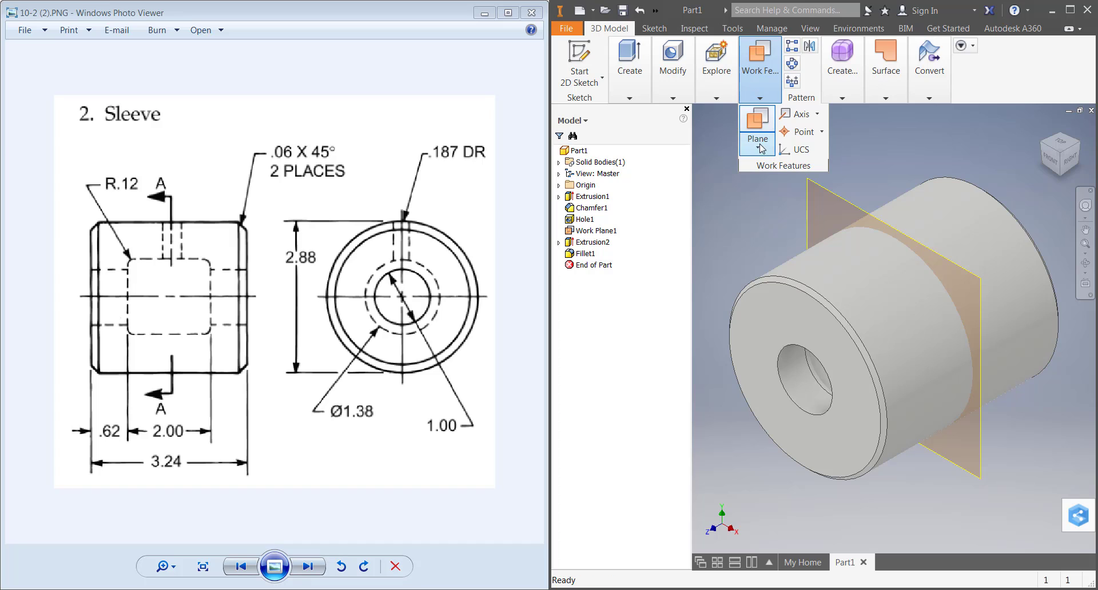
pyautogui.click(757, 153)
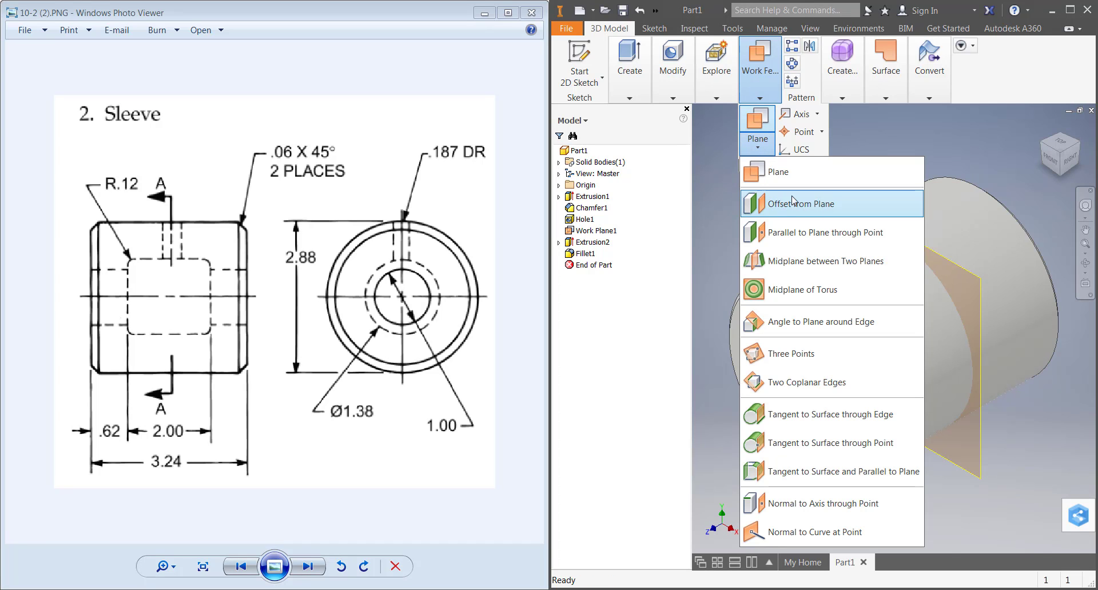
pyautogui.moveTo(821, 208)
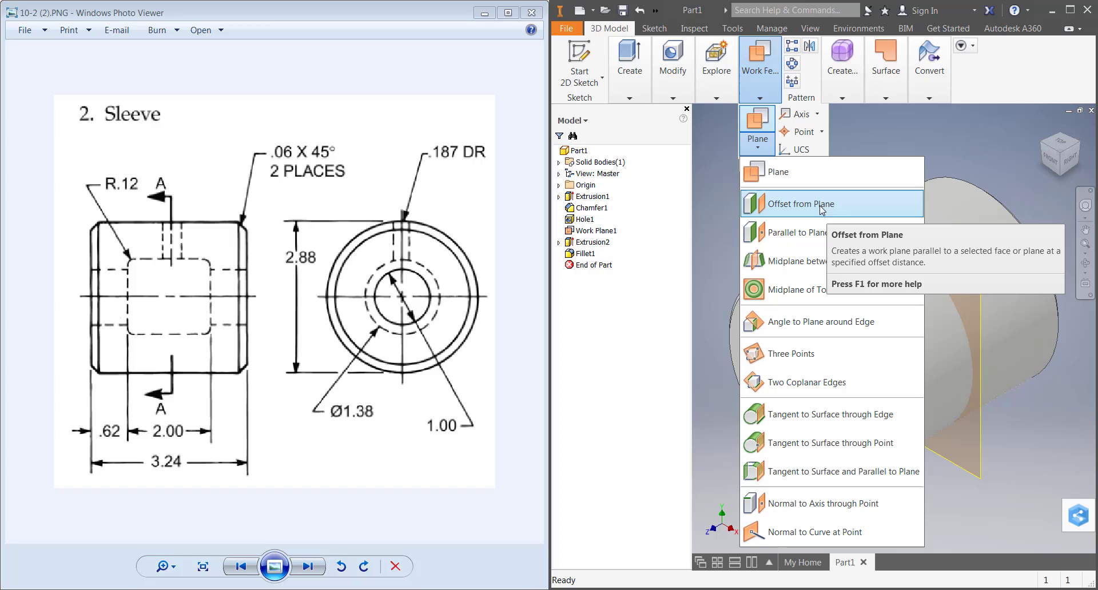
pyautogui.click(803, 204)
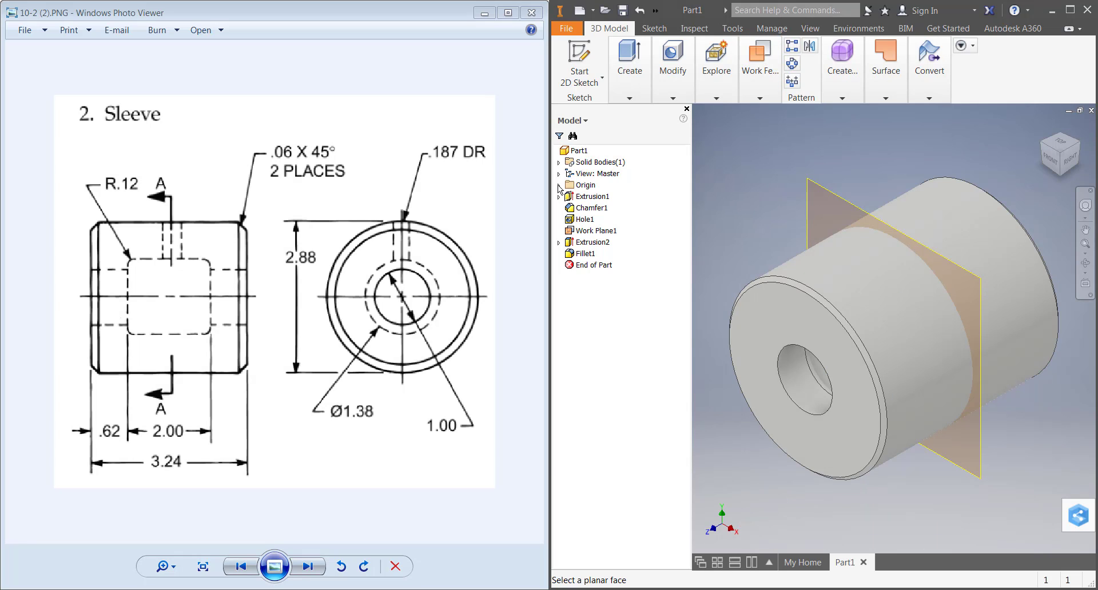
pyautogui.click(560, 185)
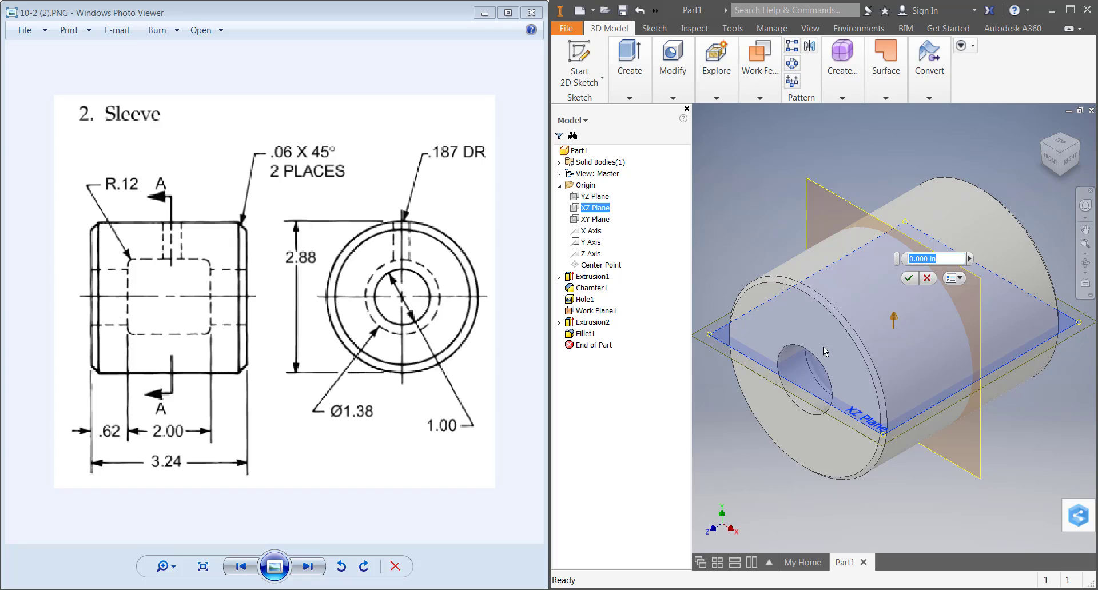
pyautogui.moveTo(808, 359)
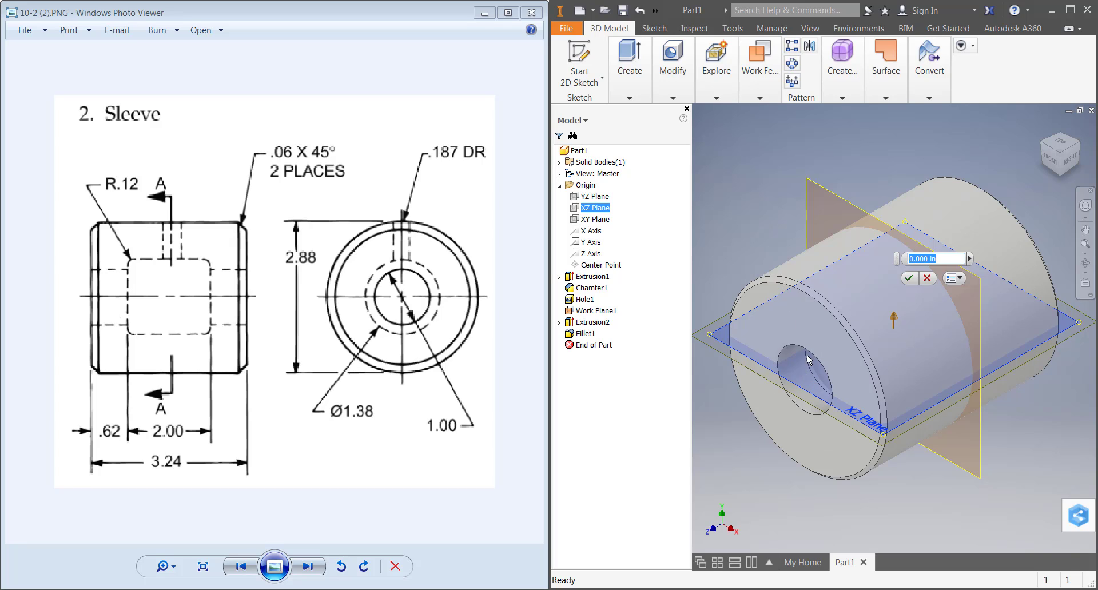
pyautogui.moveTo(925, 378)
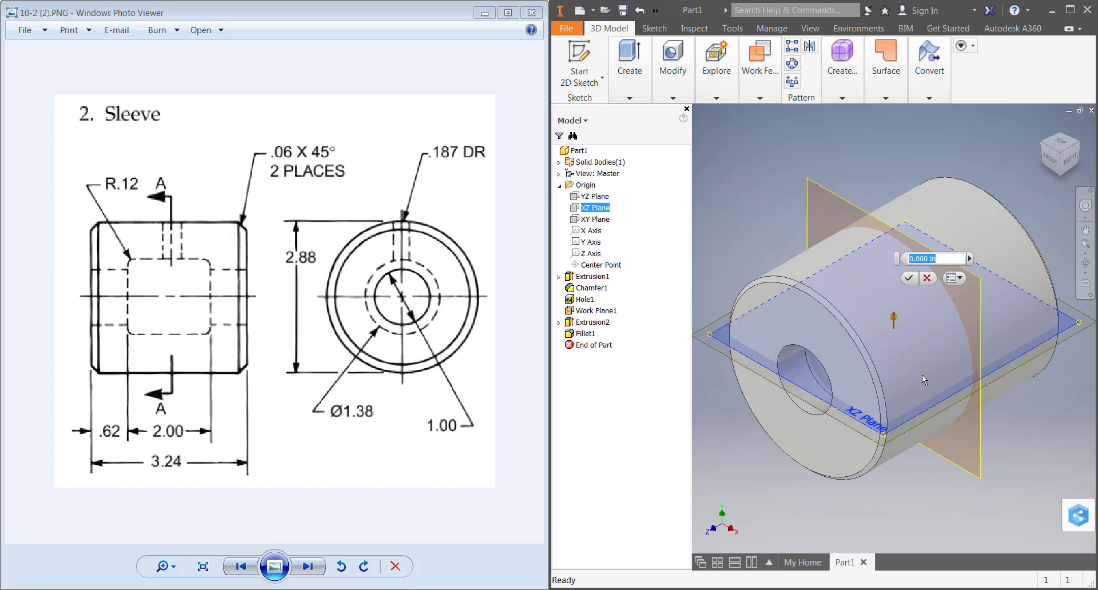
pyautogui.moveTo(291, 268)
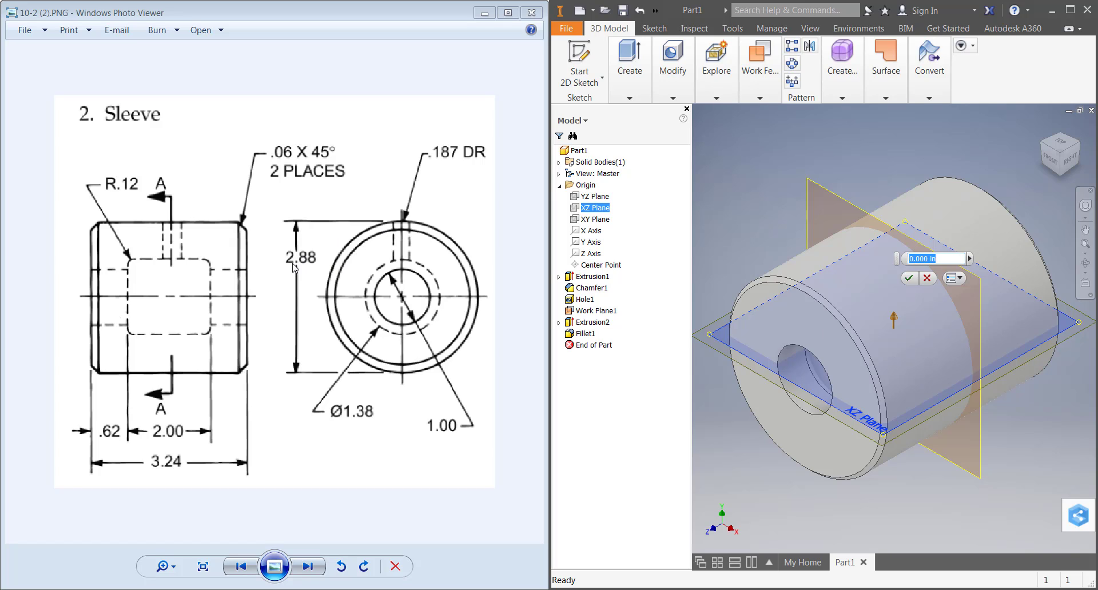
pyautogui.write('1.')
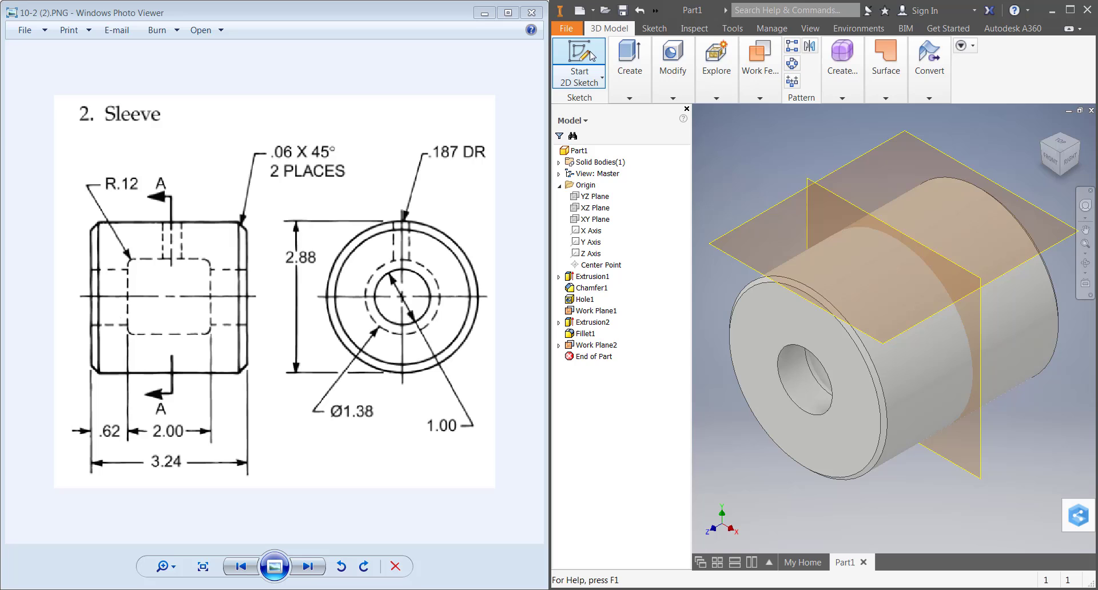
# Sketch a small .187 circle on Work Plane2 centred over the sleeve's middle.
pyautogui.click(579, 54)
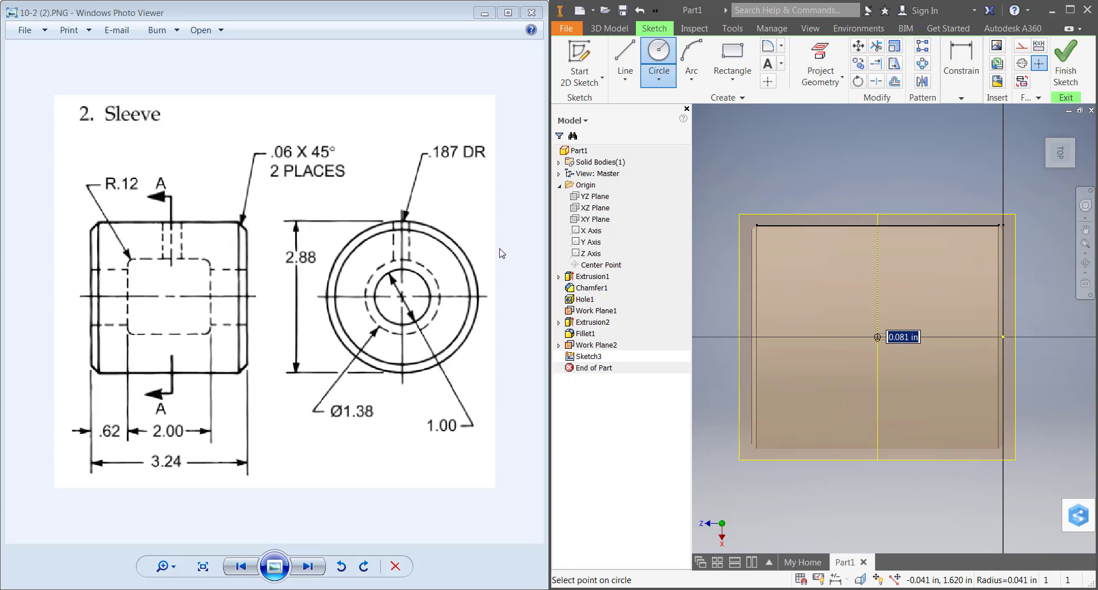
pyautogui.moveTo(467, 172)
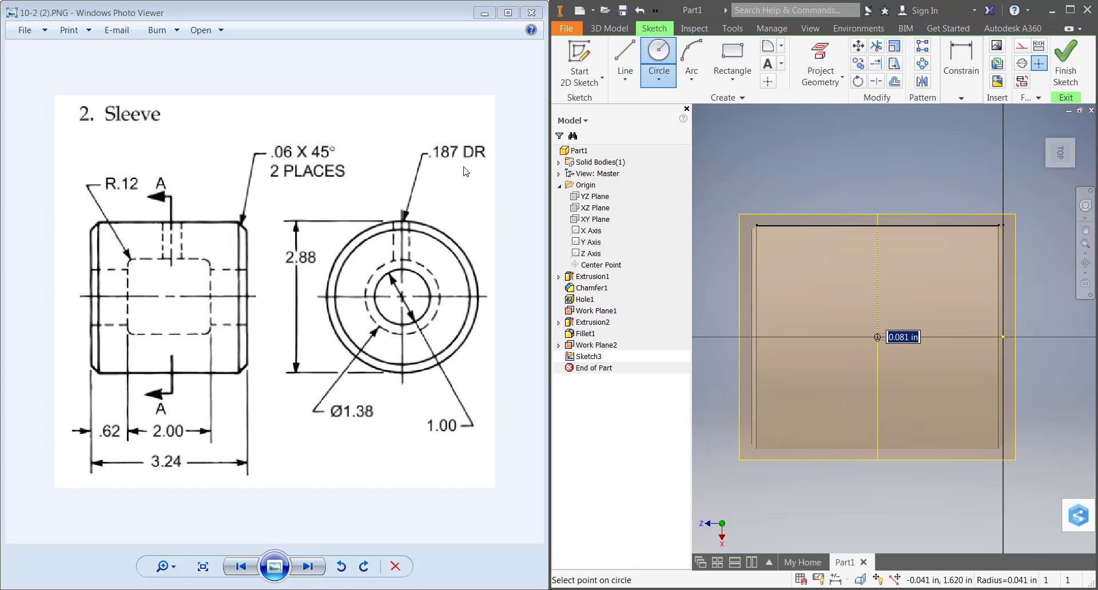
pyautogui.moveTo(876, 337); pyautogui.dragTo(897, 358)
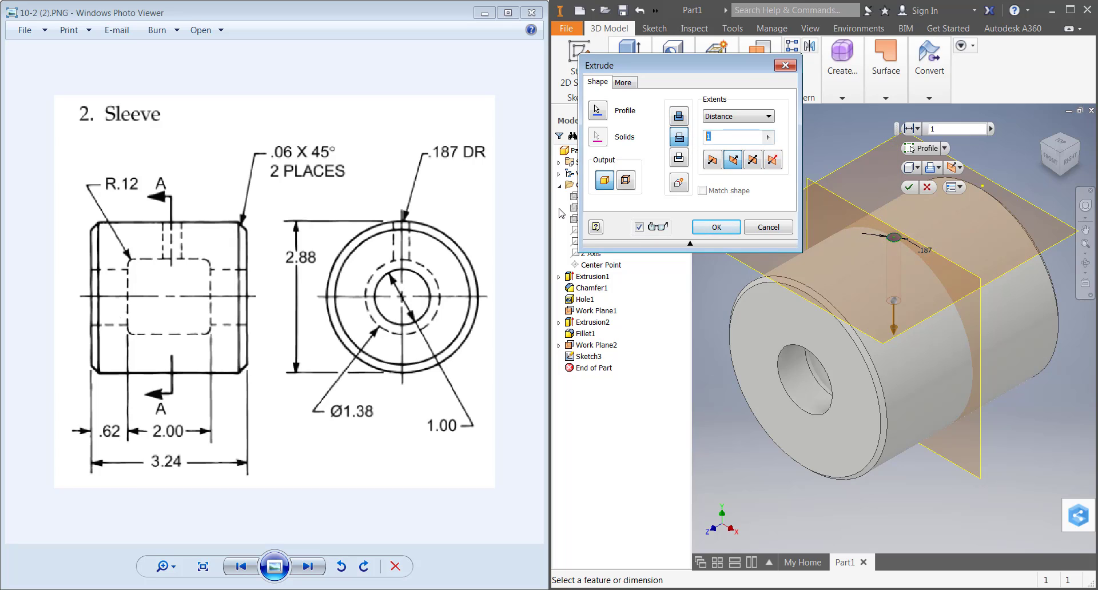
pyautogui.moveTo(162, 236)
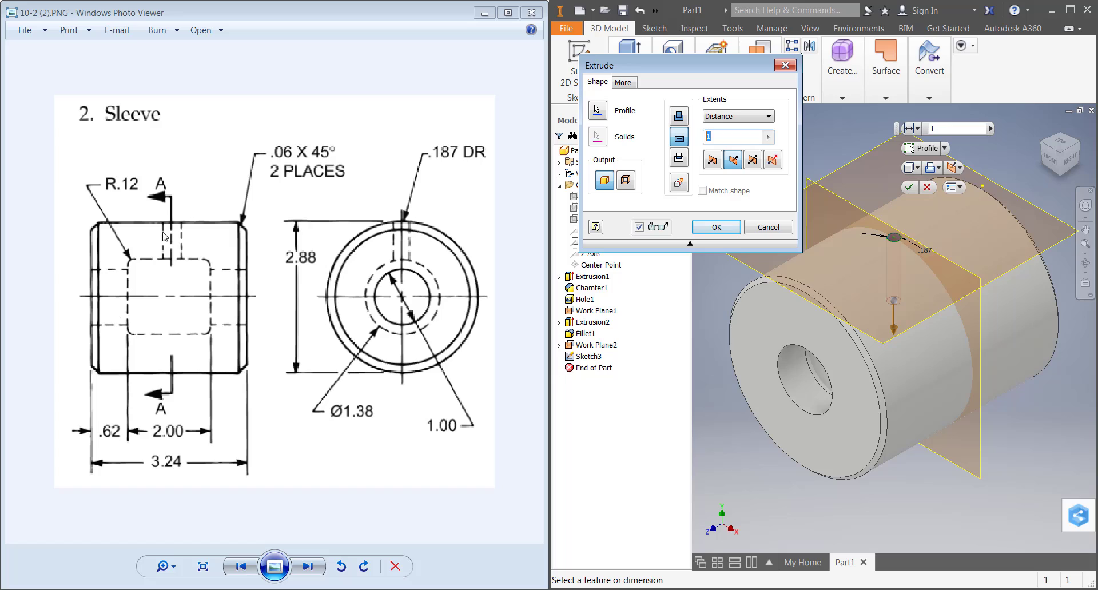
pyautogui.moveTo(181, 277)
pyautogui.write('.44')
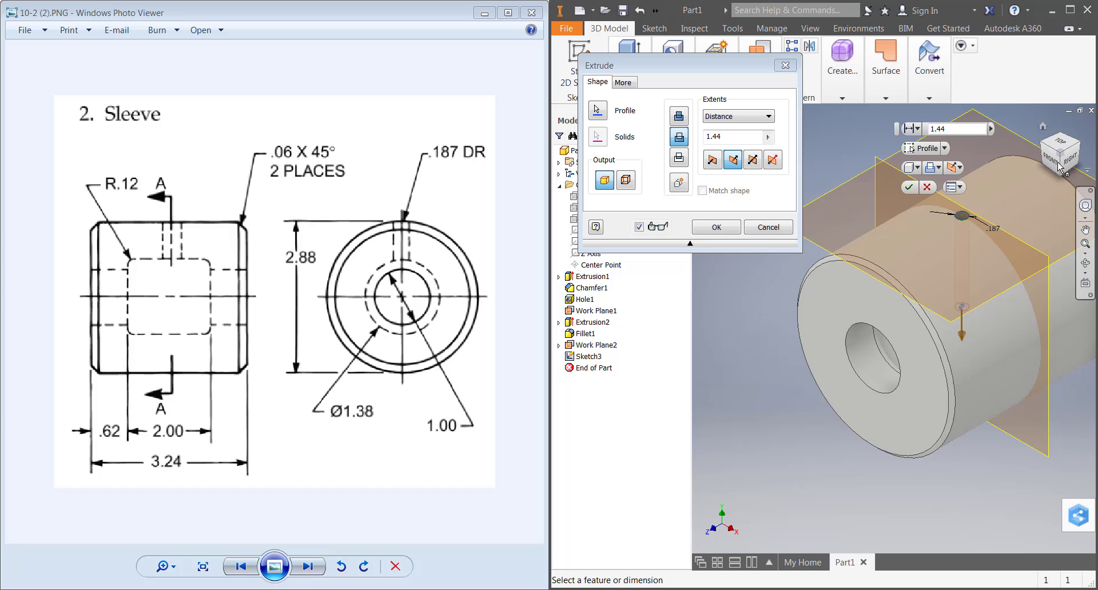
# Extrude-cut the .187 circle 1.44 down into the sleeve, checked from the front view.
pyautogui.click(1046, 155)
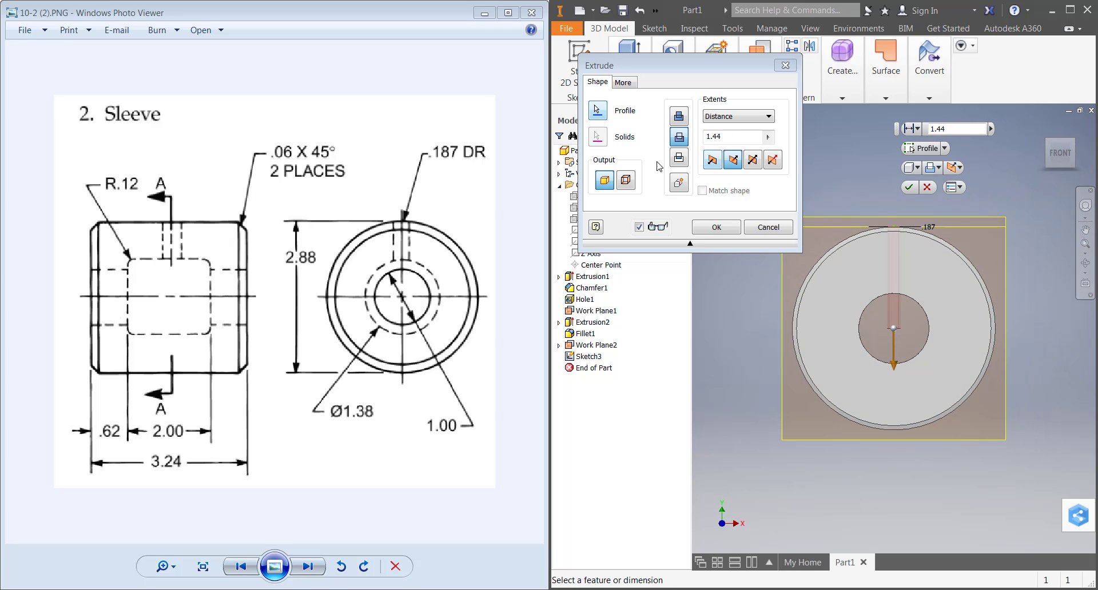
pyautogui.click(716, 227)
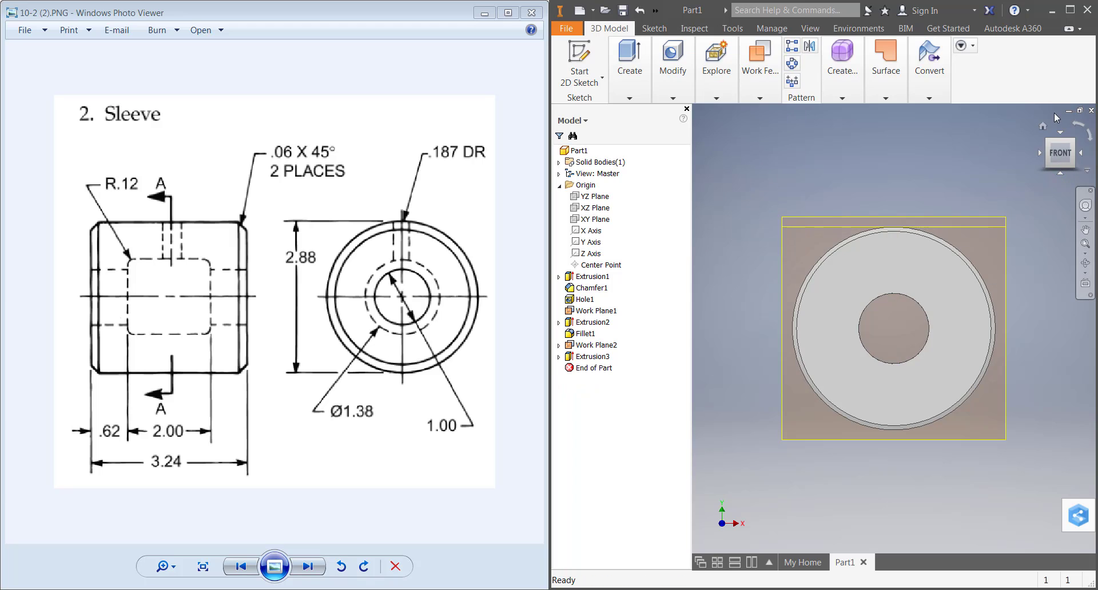